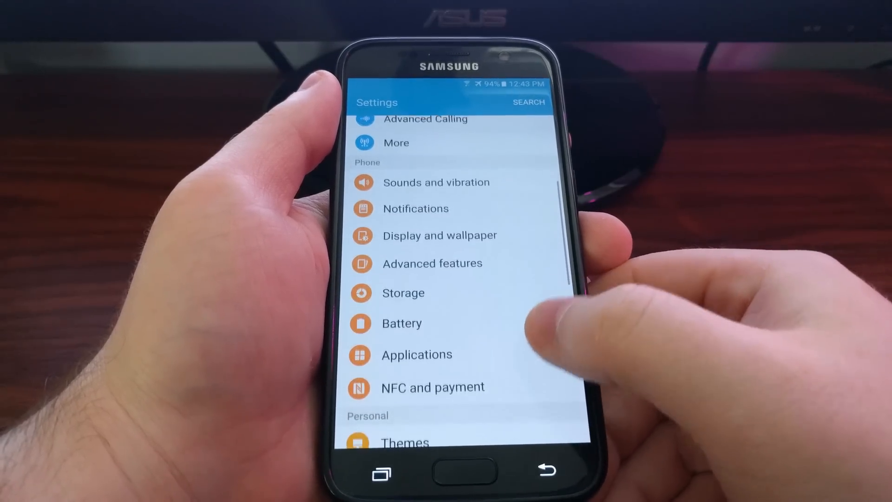
Scroll the Settings list down toward Applications and Application manager.
scroll(up, 3)
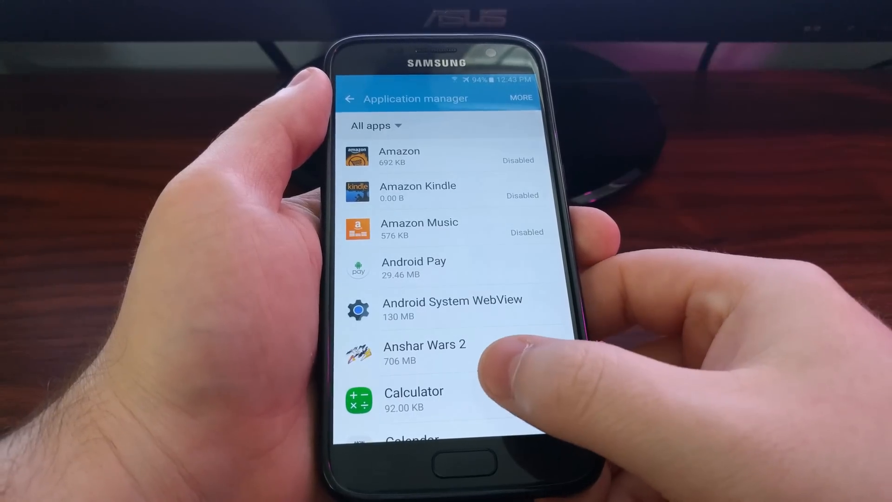
Open Calculator's app details from the Application manager list.
click(413, 398)
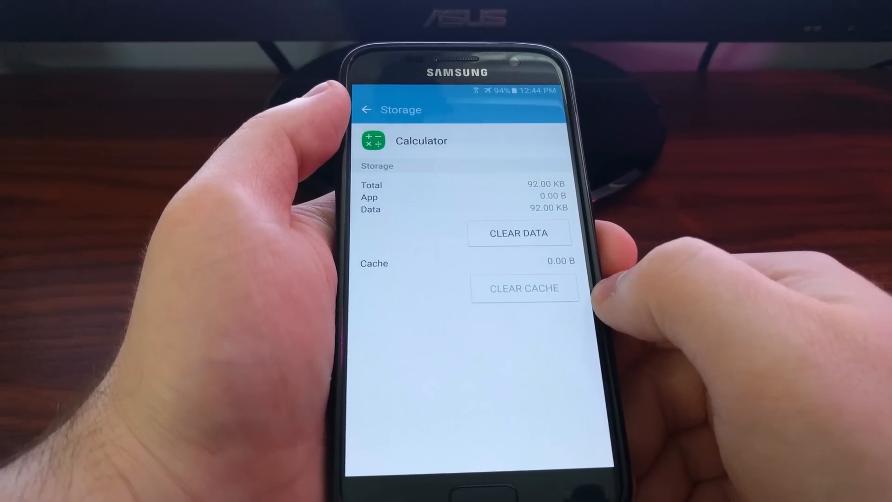
Start clearing Calculator's 92 KB of stored data via CLEAR DATA.
click(519, 233)
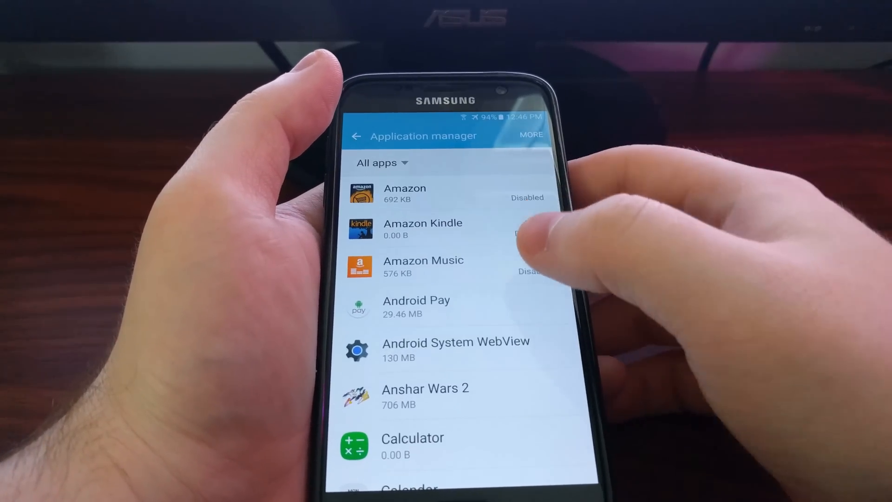
Scroll down the app list past Android System and ANT service entries.
scroll(up, 3)
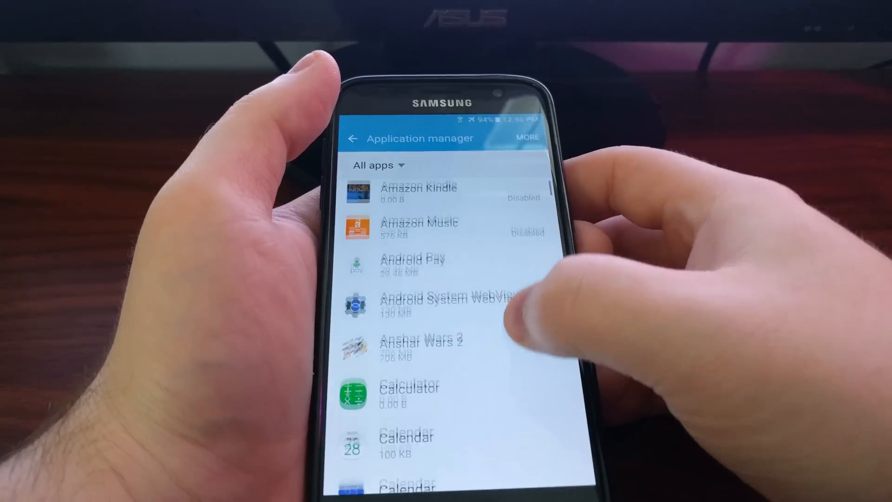
scroll(up, 3)
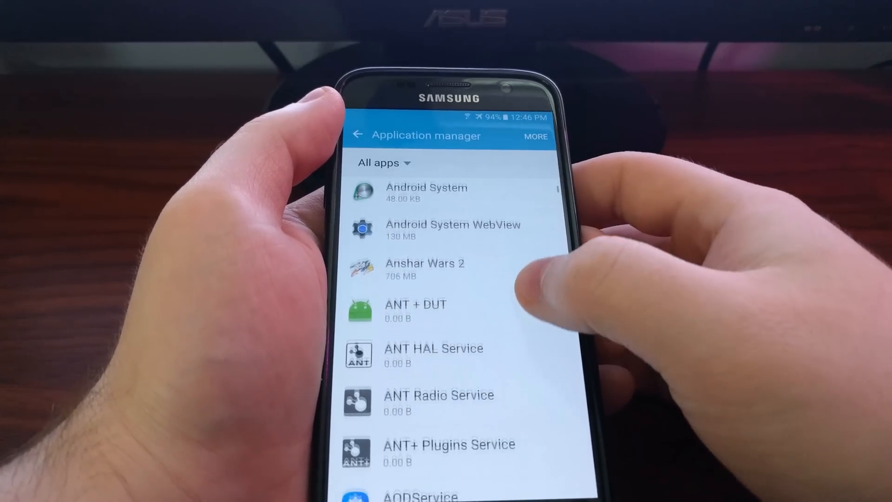
scroll(up, 3)
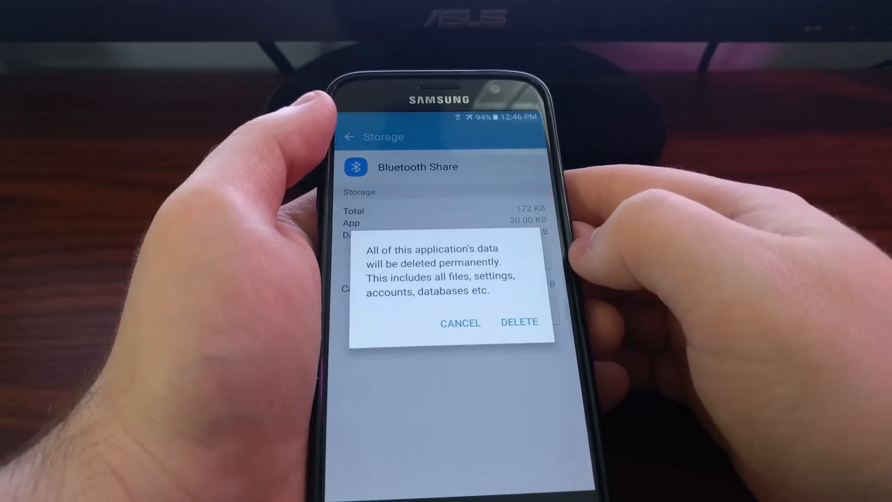
Confirm DELETE to wipe Bluetooth Share's data down to 0.00 B.
click(519, 322)
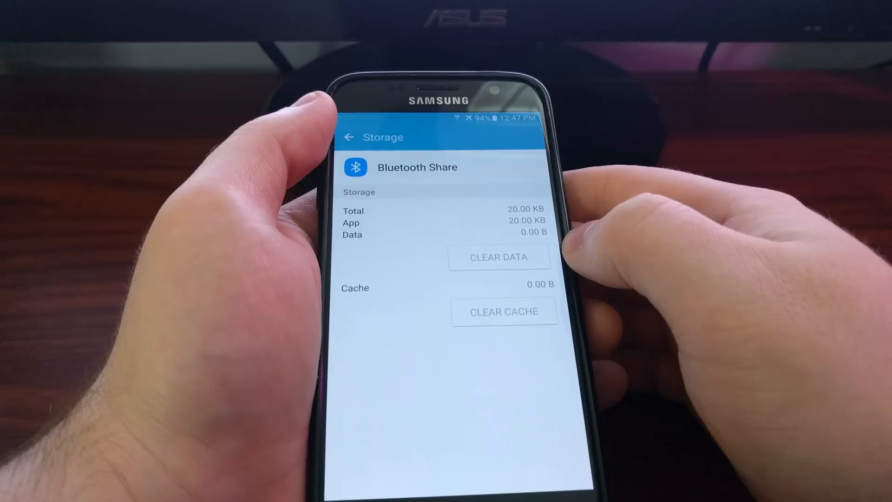